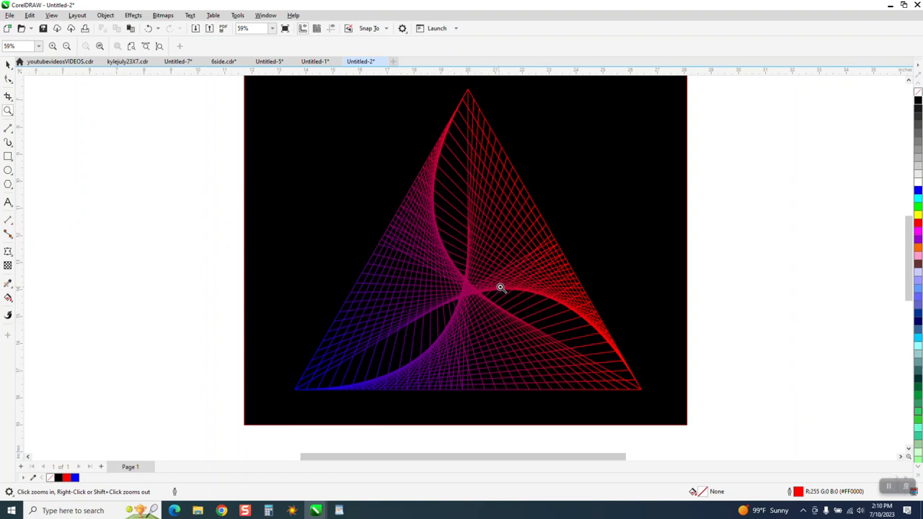
mouse_move(448, 268)
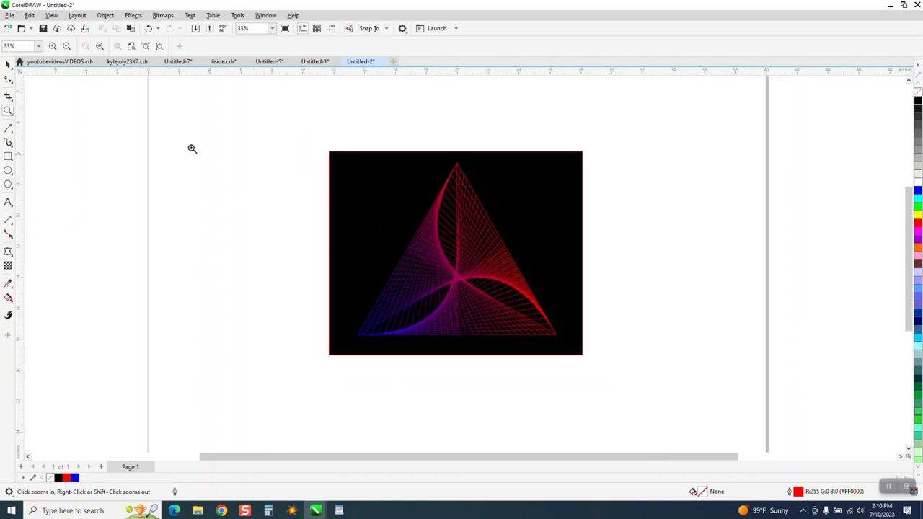
- Select the sample string-art triangle and its black background to move them right
click(455, 252)
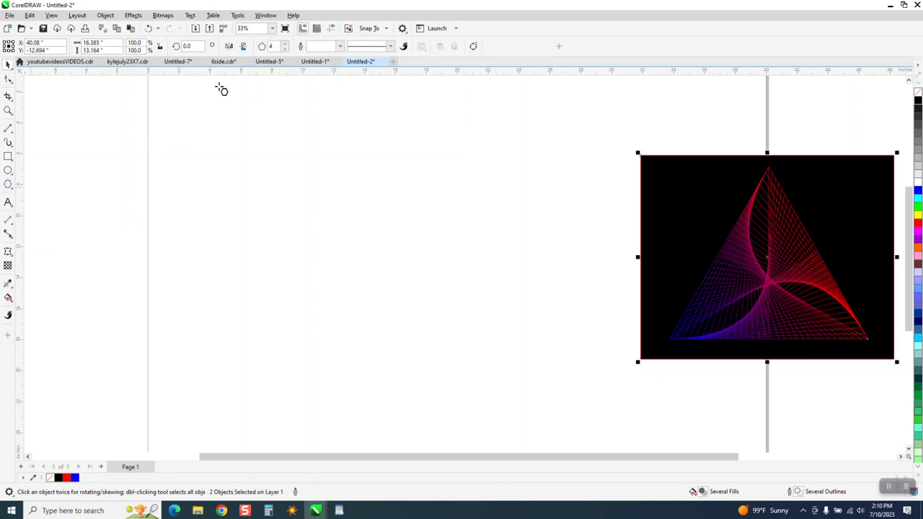
mouse_move(447, 168)
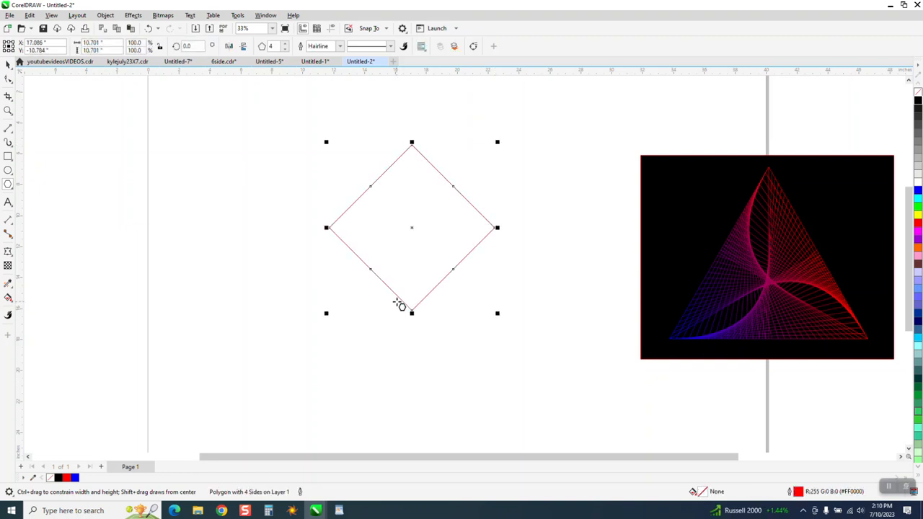
- Draw a three-sided polygon snapped to the guide intersection
drag(411, 228, 457, 277)
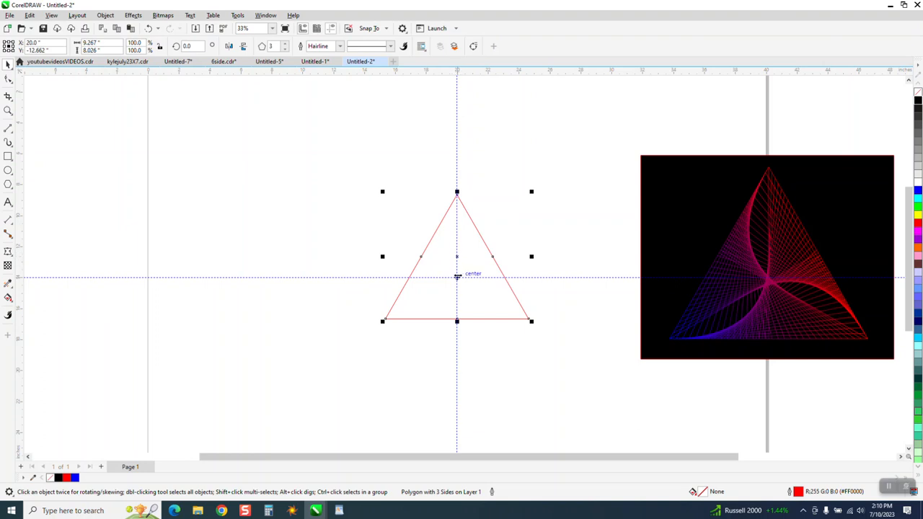
mouse_move(247, 215)
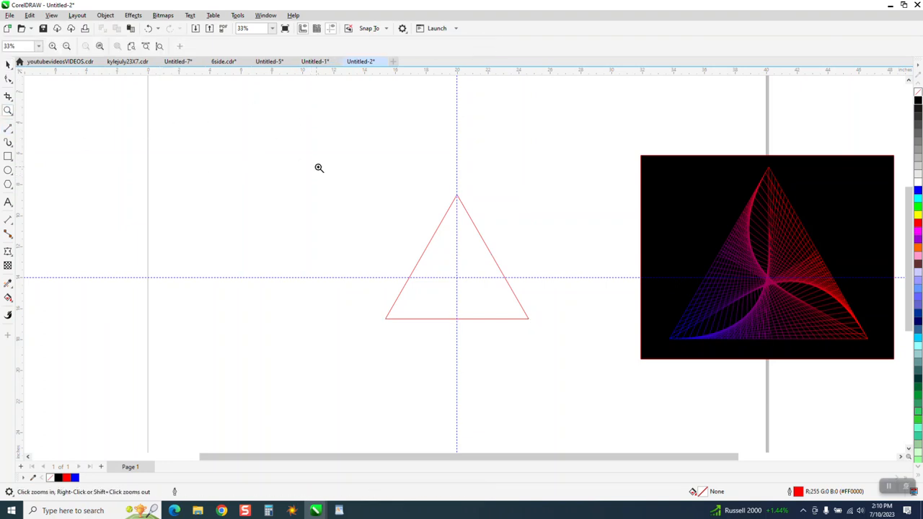
- Trace the vertical centre and base lines, delete the triangle, and set 0.028 in outlines
click(318, 168)
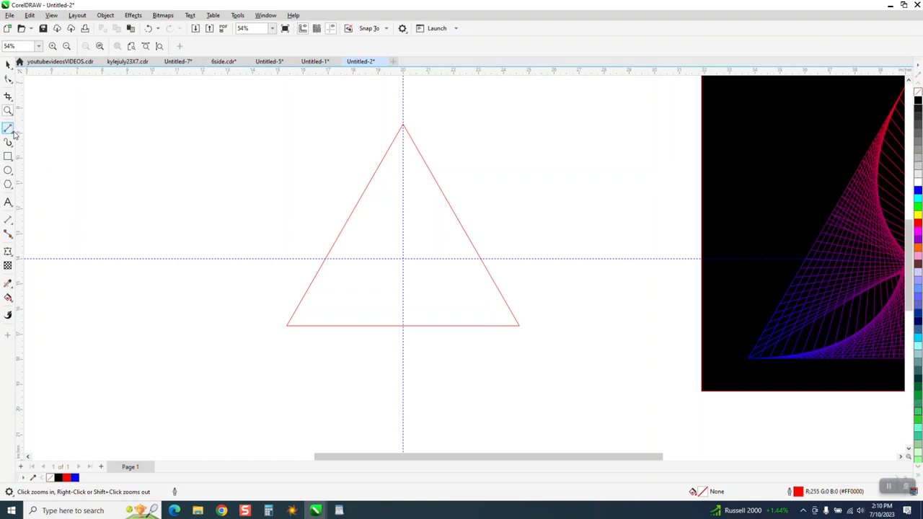
click(9, 129)
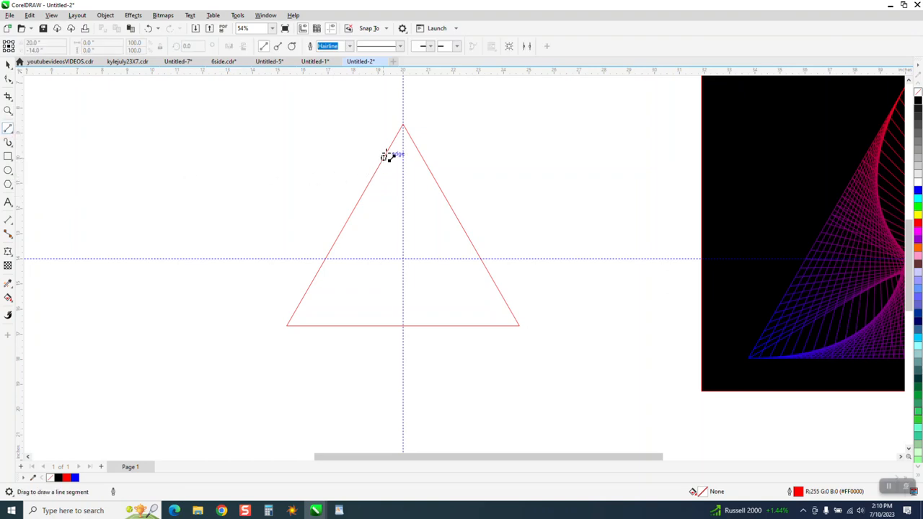
drag(403, 156, 402, 323)
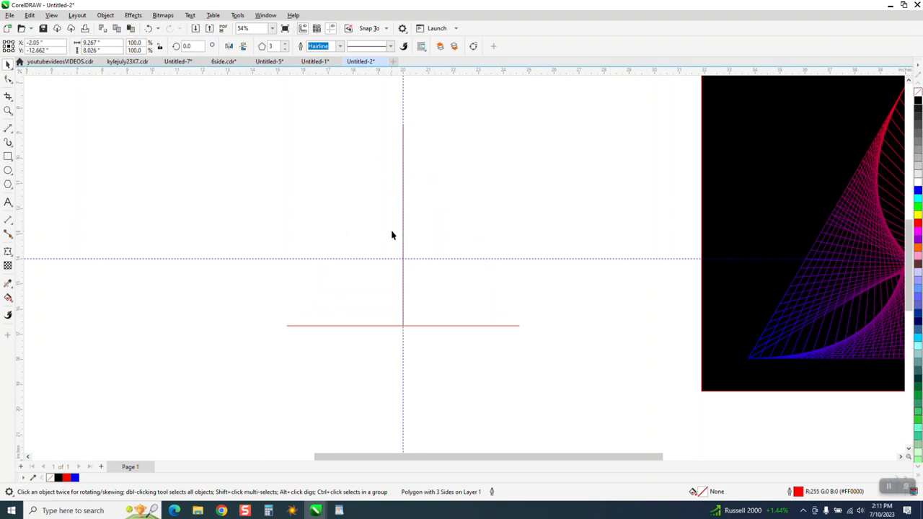
mouse_move(398, 159)
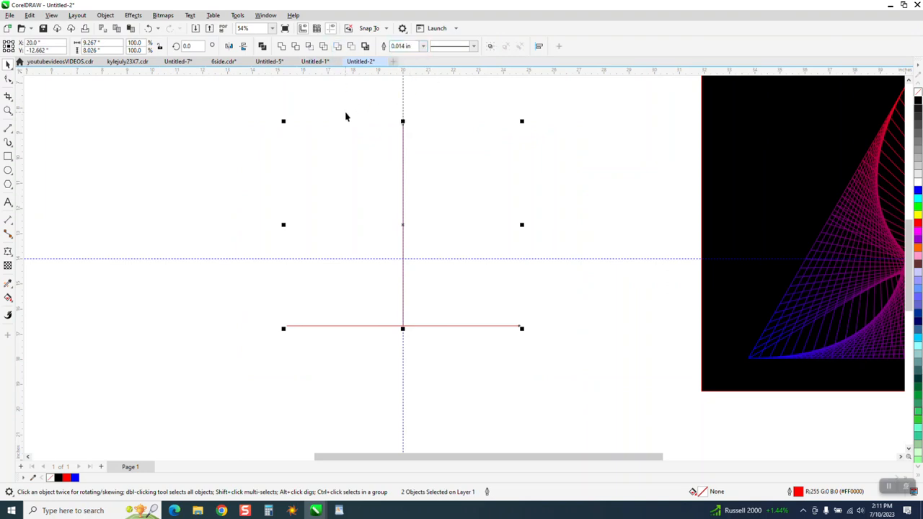
click(422, 45)
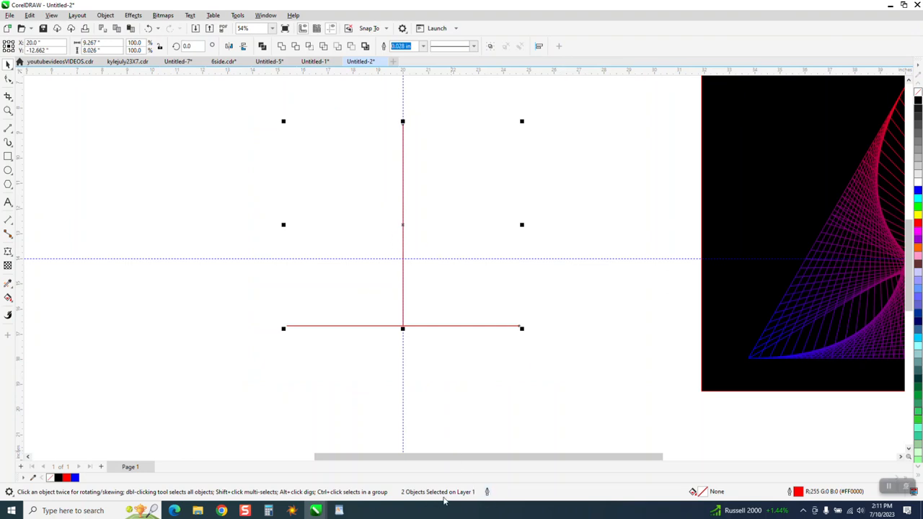
- Apply a 35-step blend between the two lines from the Blend docker
click(132, 15)
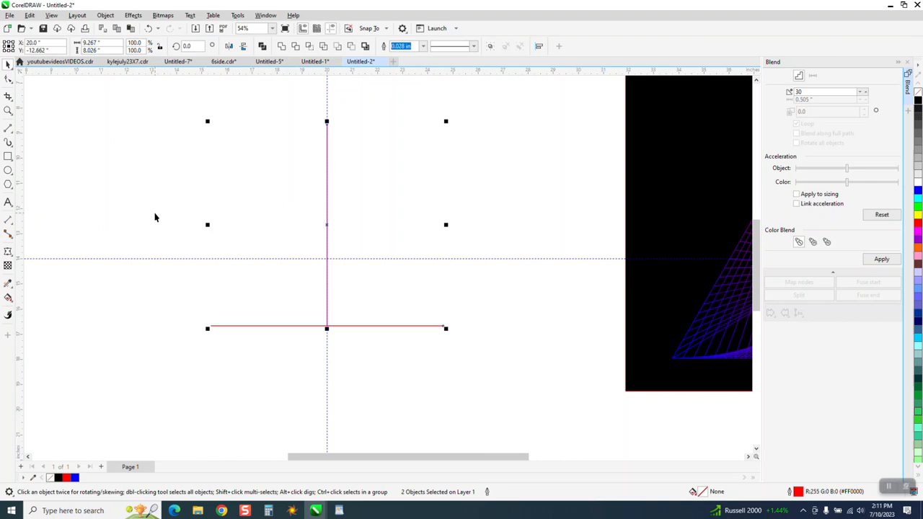
click(829, 92)
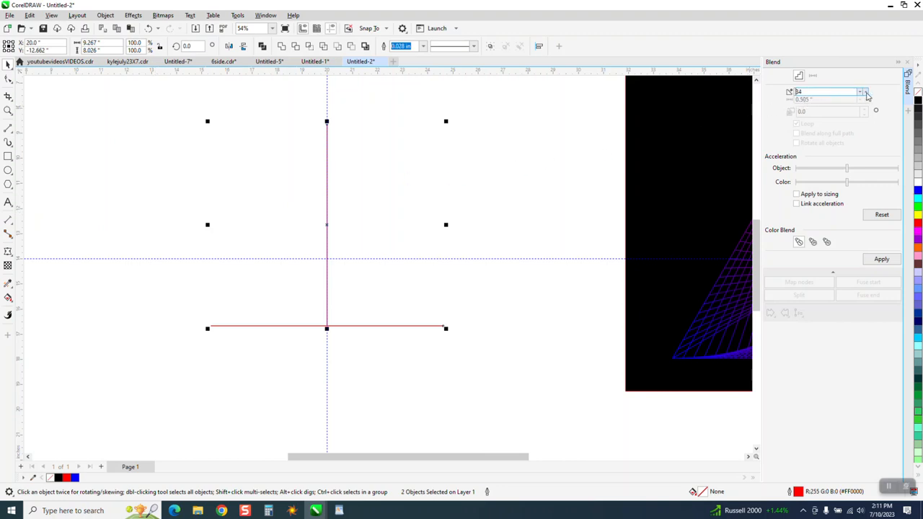
click(880, 258)
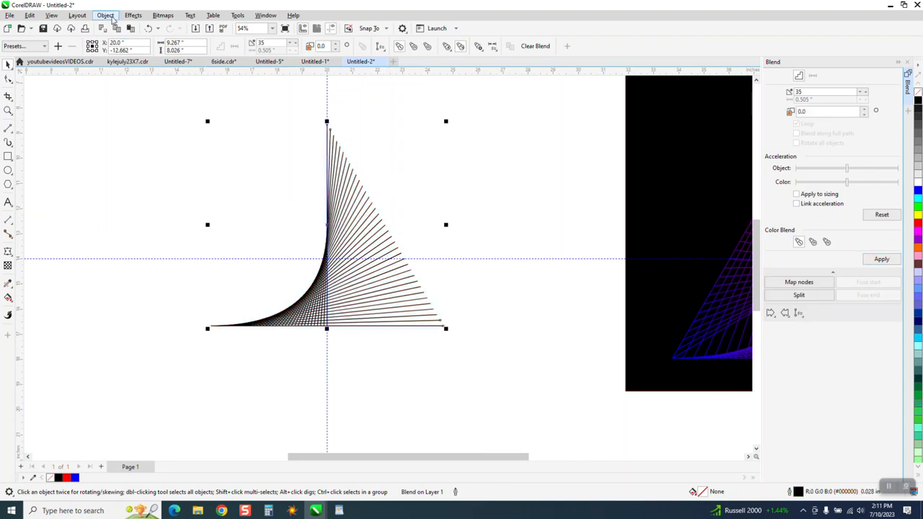
- Break the blend apart and ungroup it into 37 separate line objects
click(106, 15)
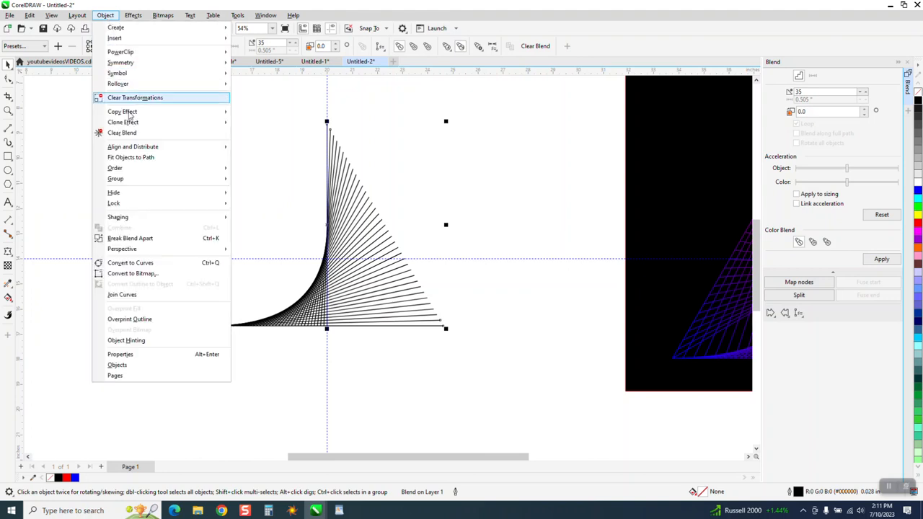
click(136, 98)
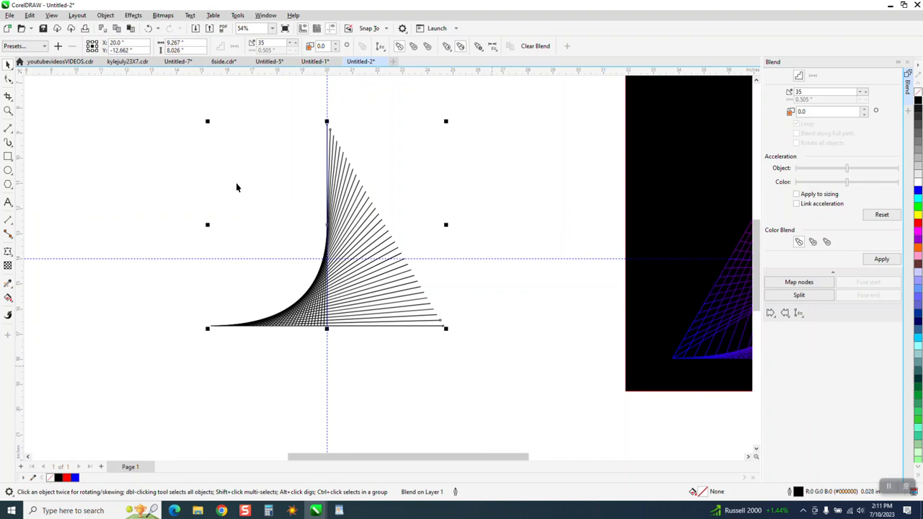
click(105, 15)
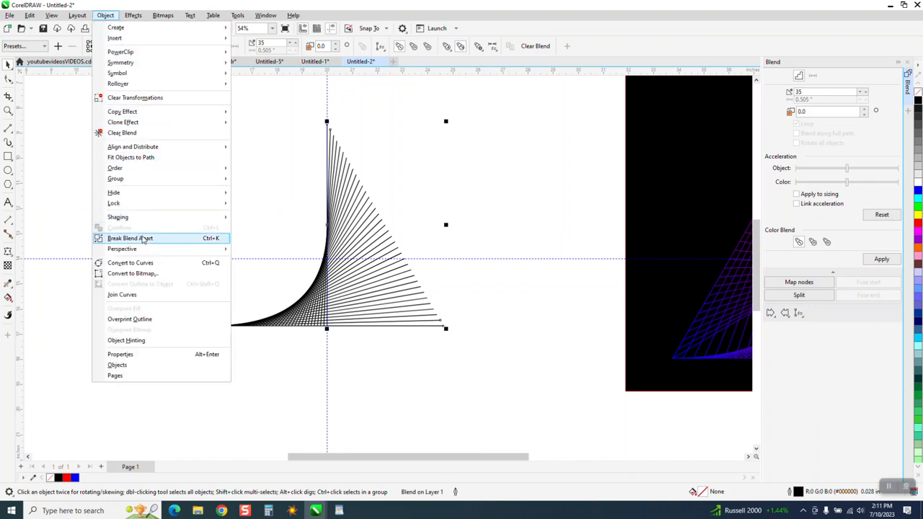
click(131, 238)
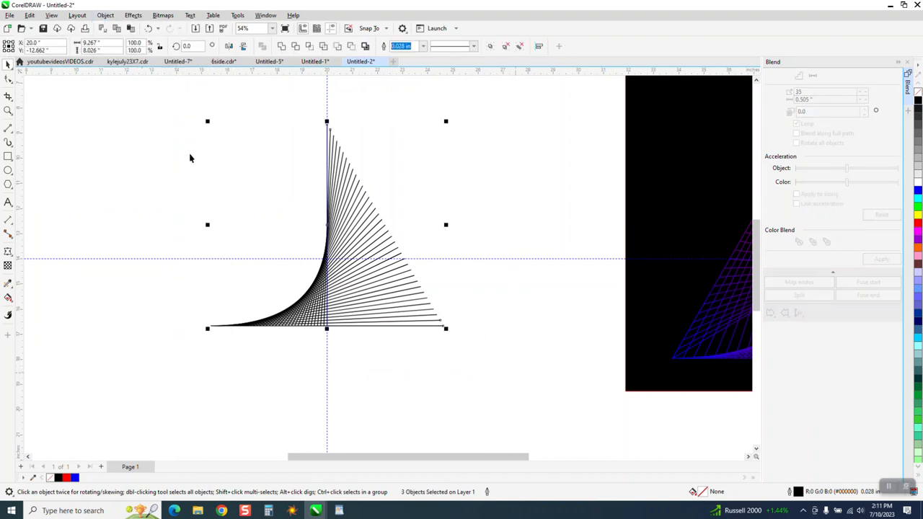
click(105, 14)
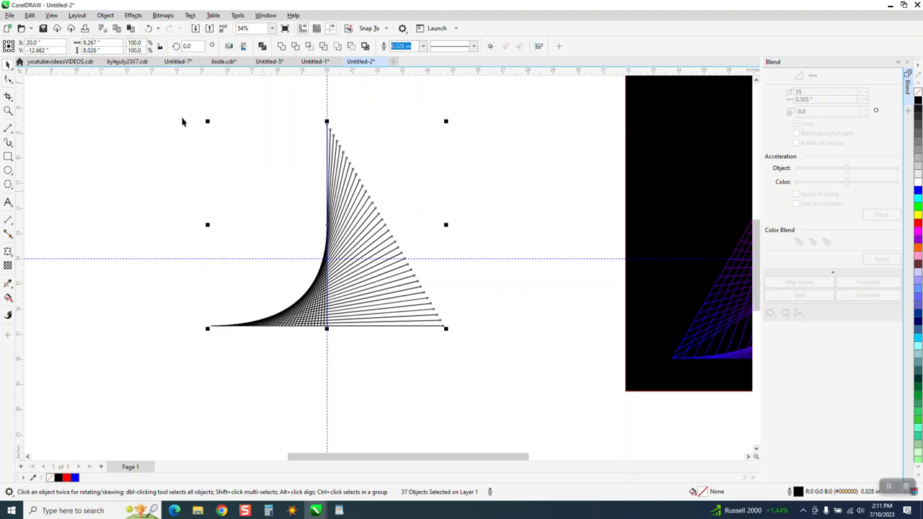
click(105, 14)
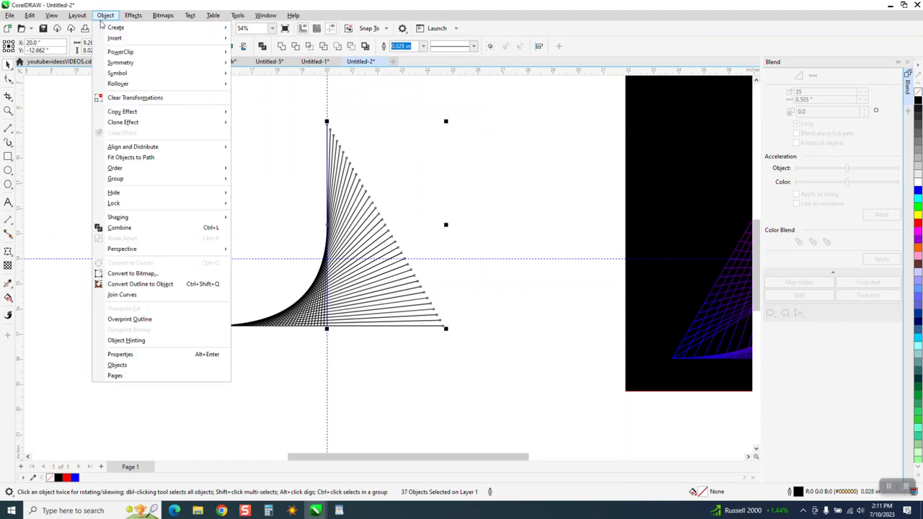
mouse_move(141, 283)
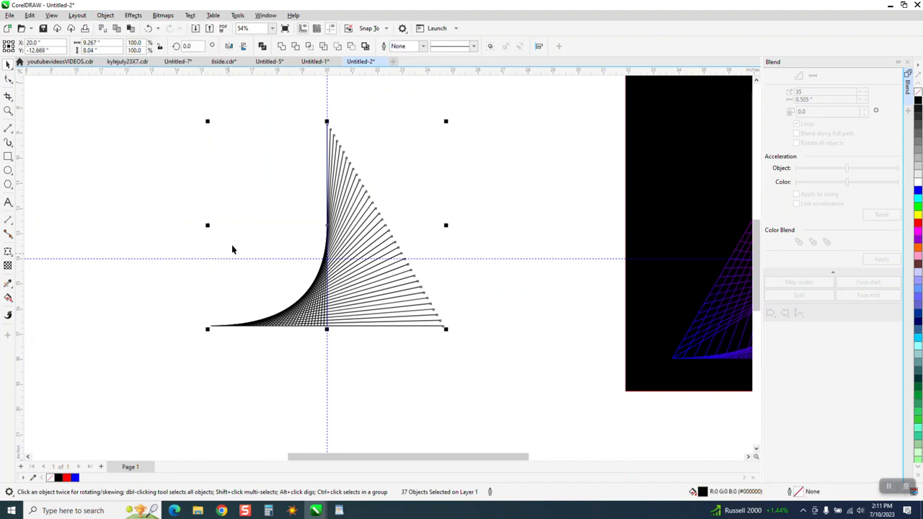
mouse_move(215, 202)
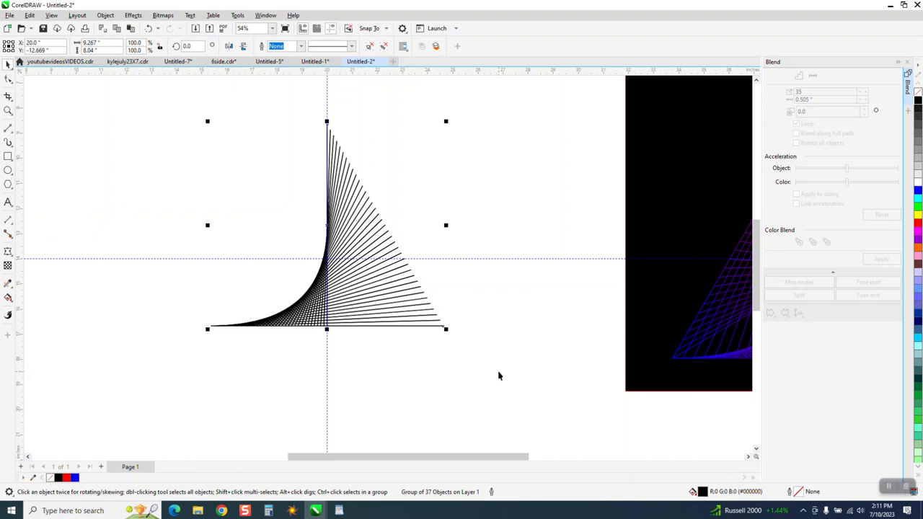
- Put the line group in rotate mode with its pivot at the line intersection
click(326, 225)
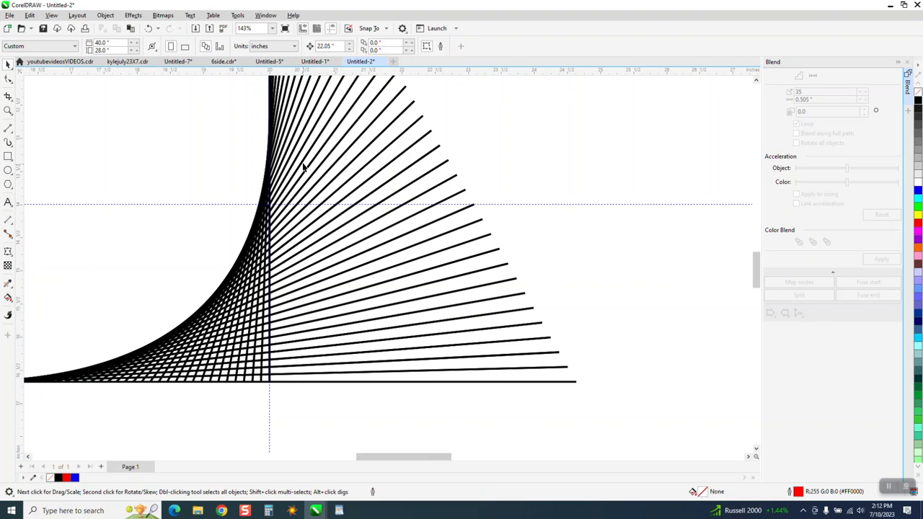
click(303, 160)
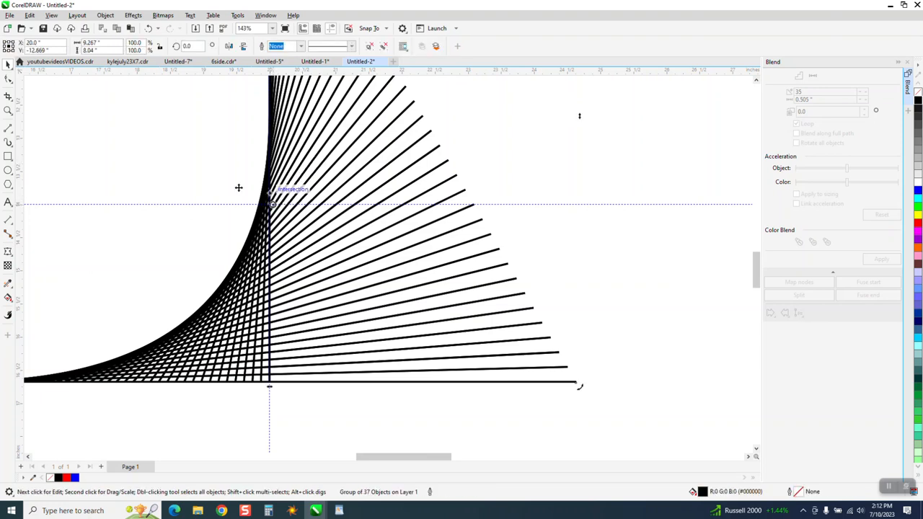
click(402, 263)
text(120)
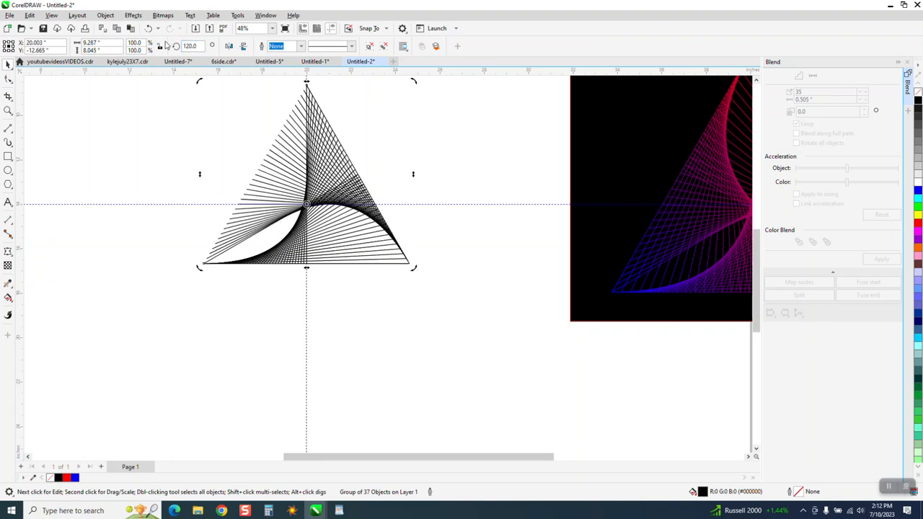
- Select the three rotated fans, colour them blue, and group them
click(190, 46)
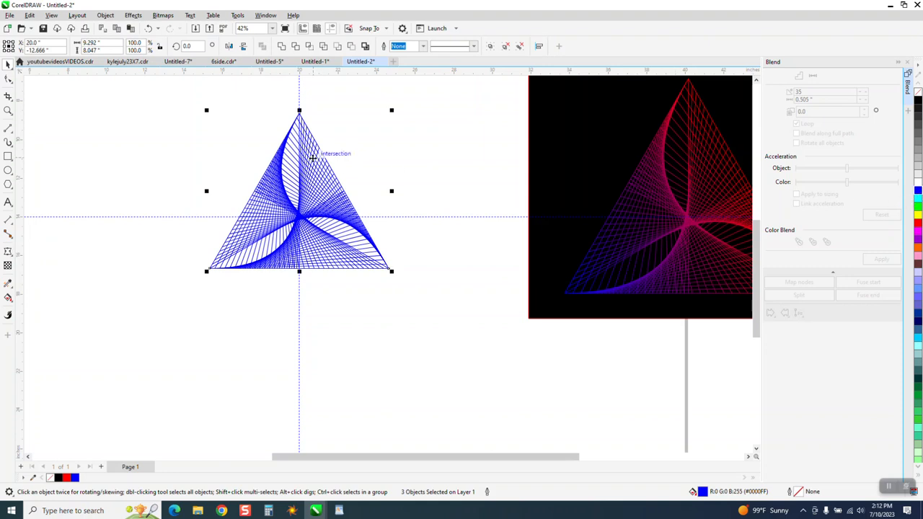
click(106, 15)
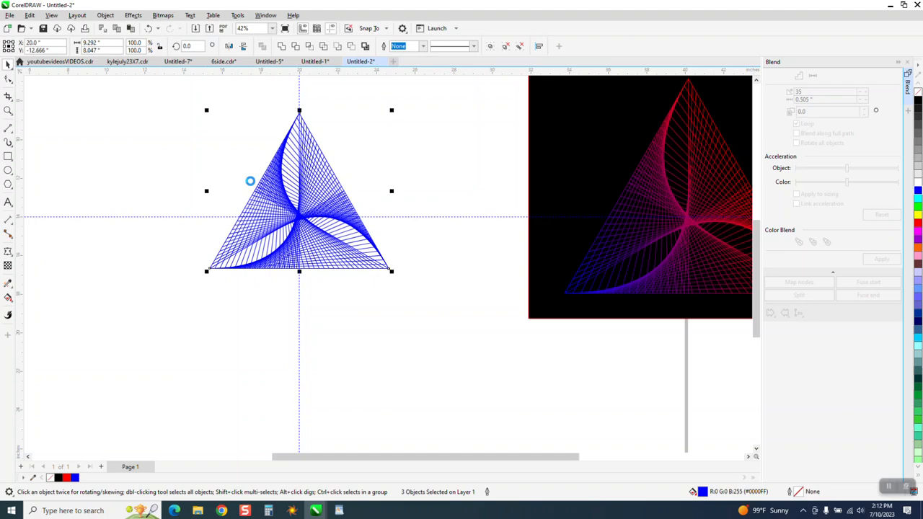
click(326, 28)
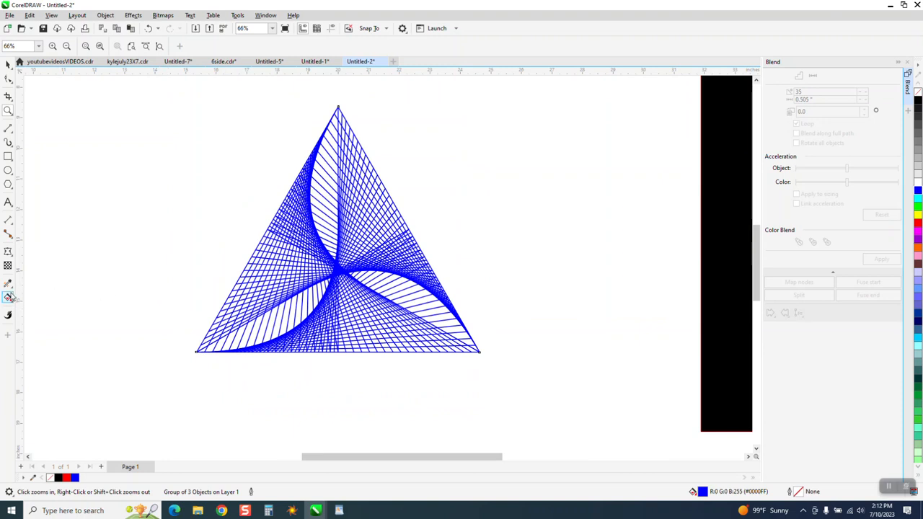
- Begin a blue-to-red gradient with the Interactive Fill tool
click(9, 296)
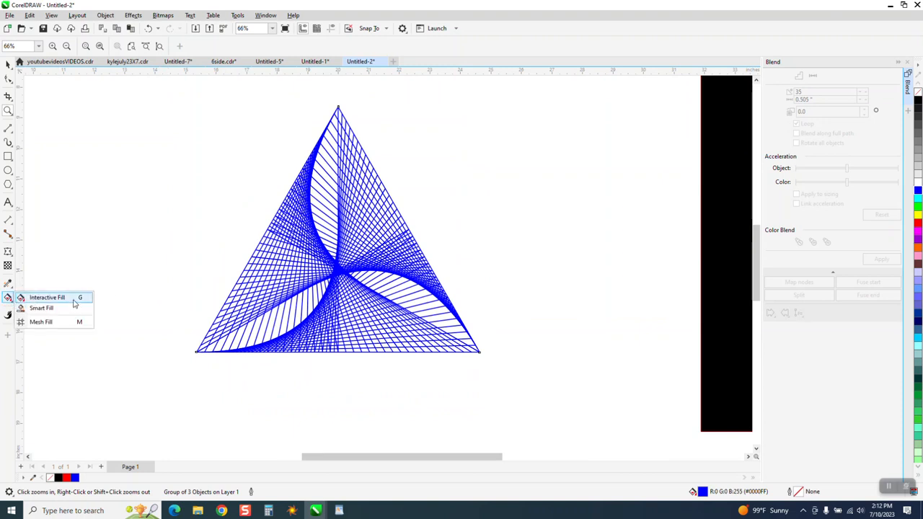
click(46, 296)
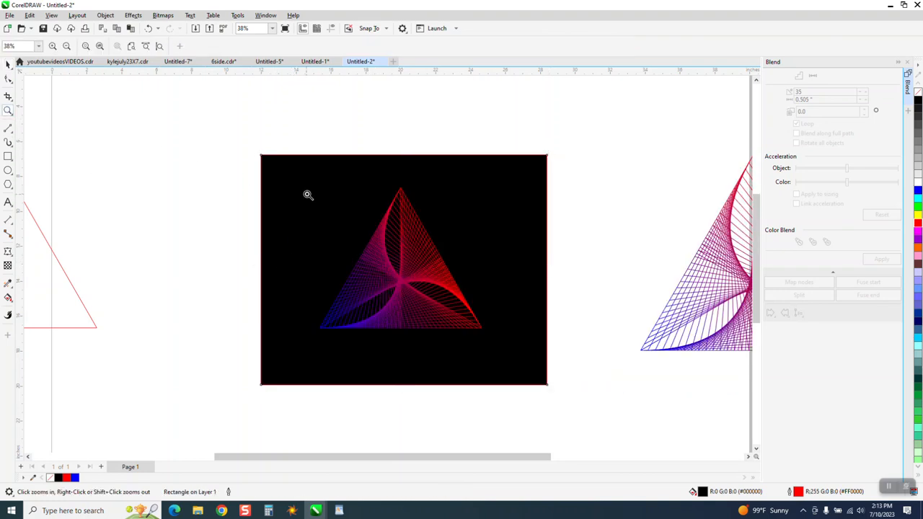
click(308, 194)
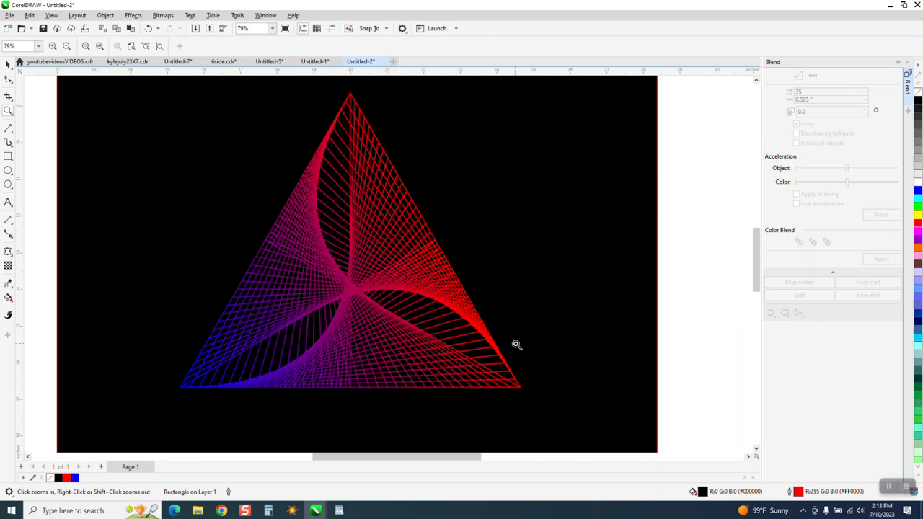
mouse_move(422, 234)
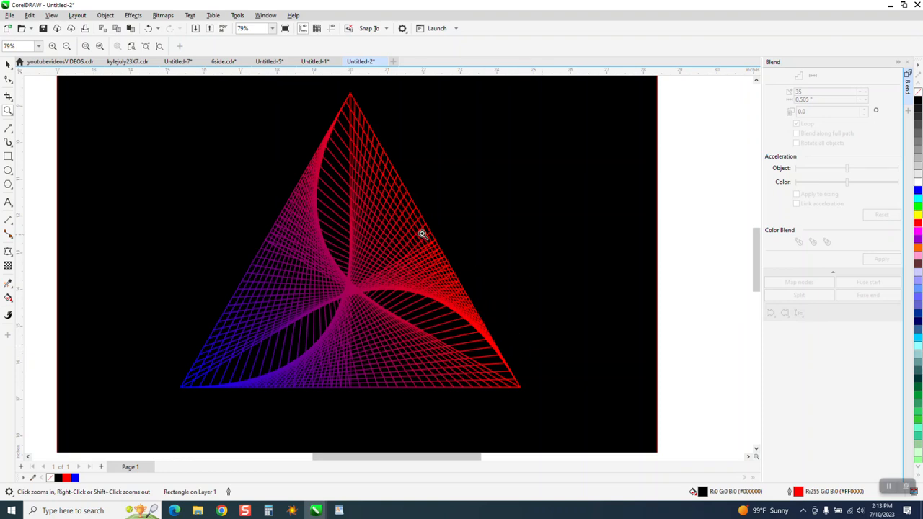
mouse_move(408, 188)
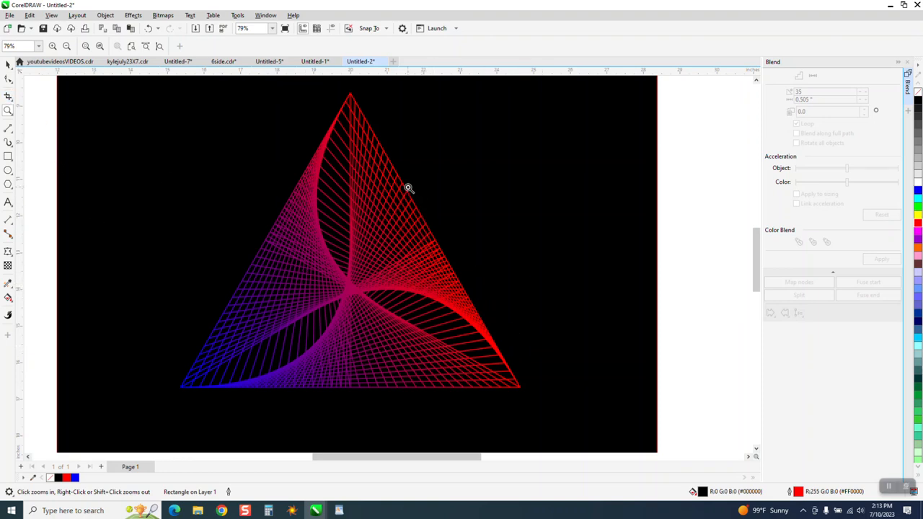
mouse_move(354, 217)
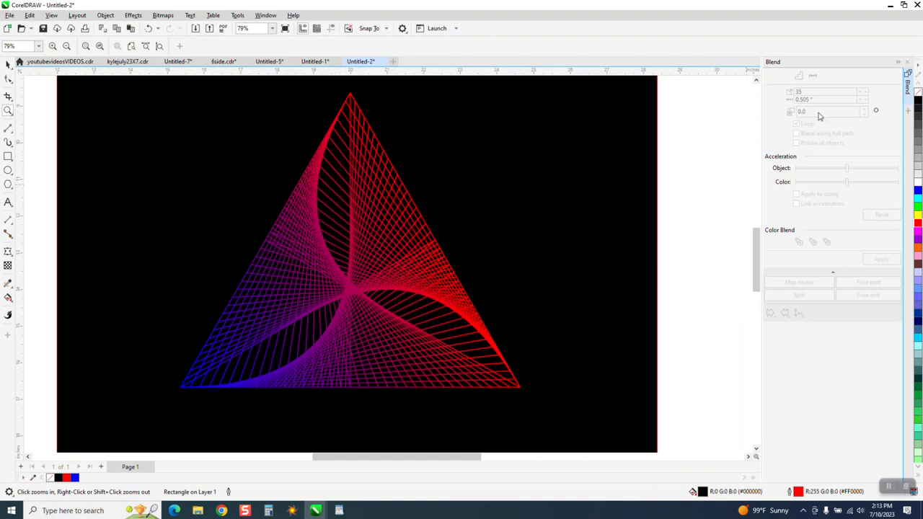
mouse_move(314, 226)
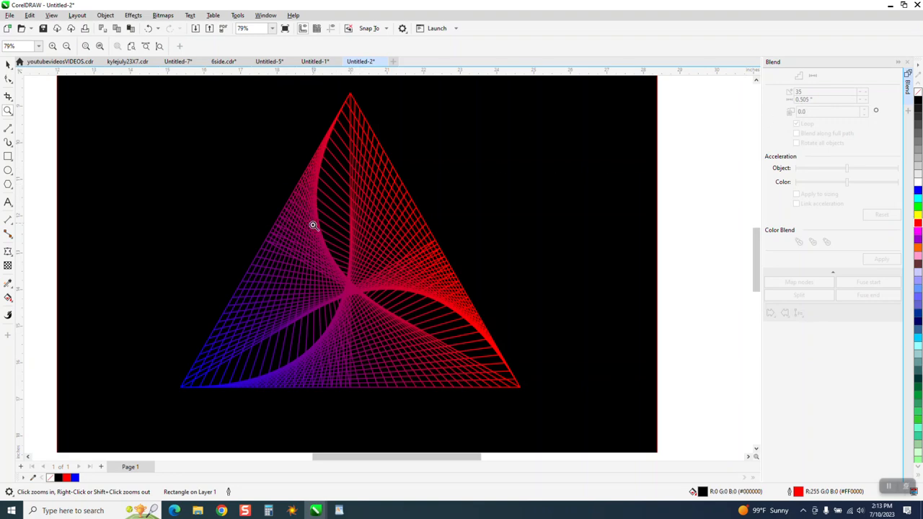
mouse_move(342, 271)
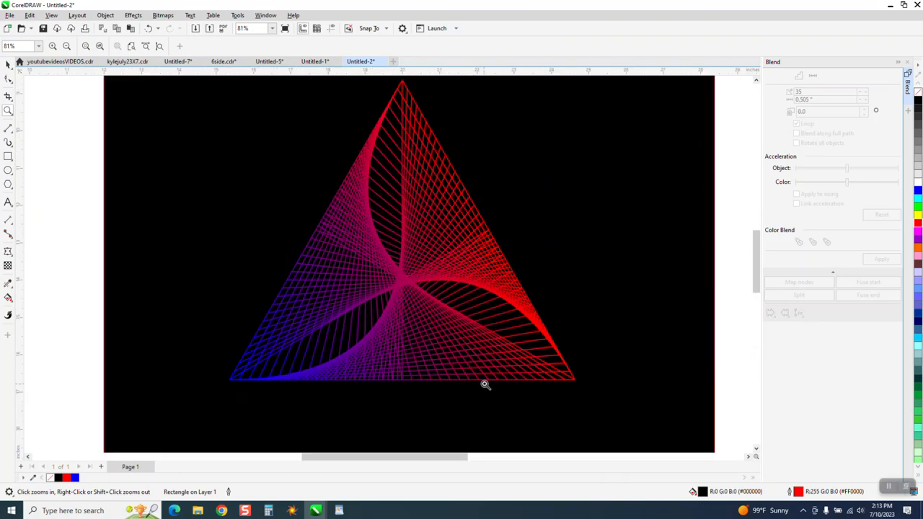
click(485, 384)
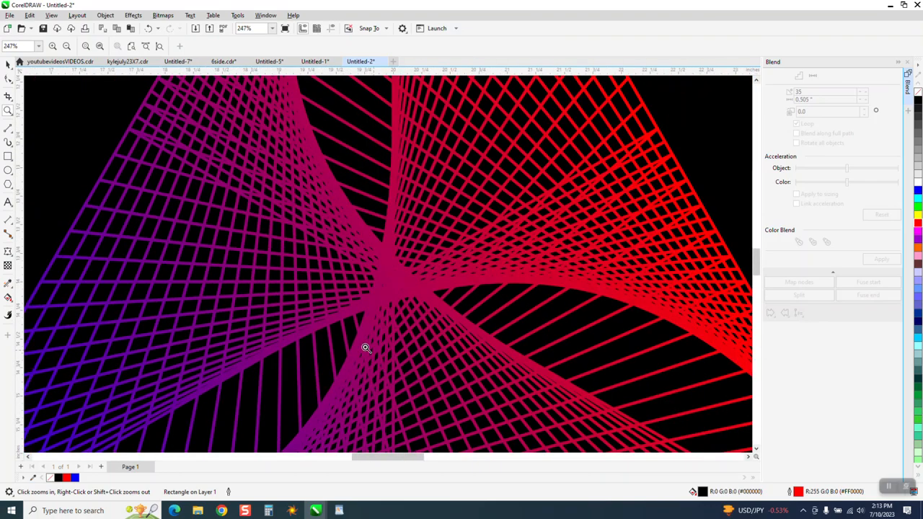